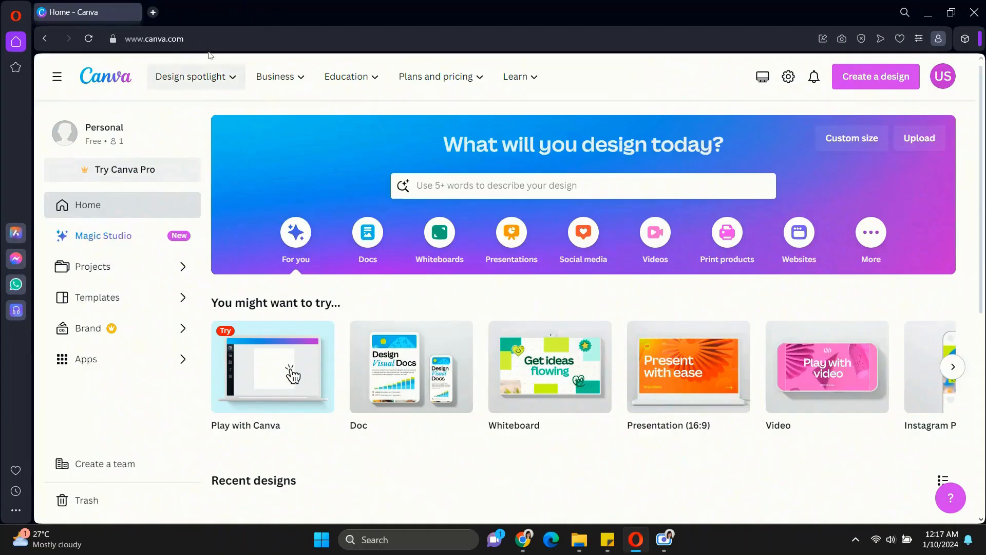
# Step: Open a new Opera tab and go to the D-ID website from its suggestion
pyautogui.click(153, 12)
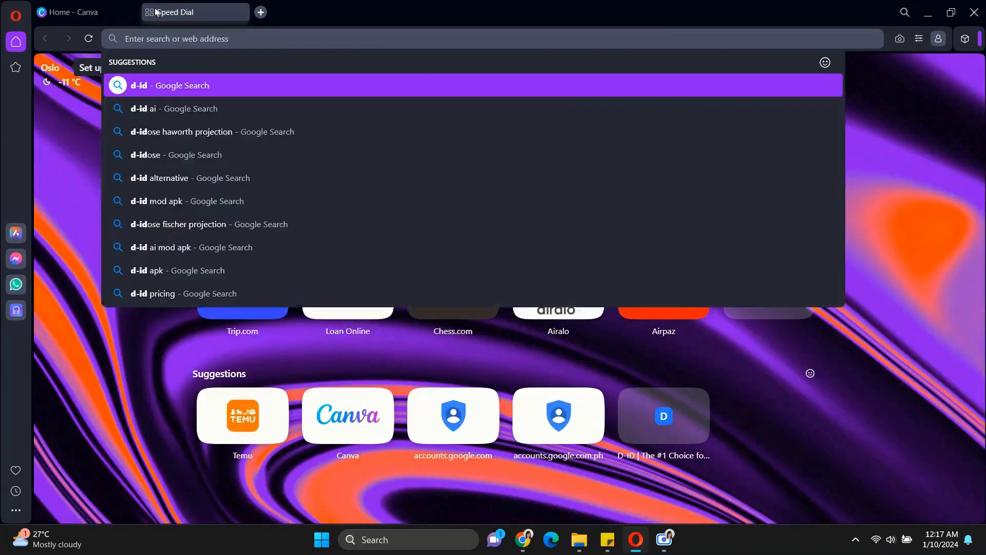
pyautogui.click(157, 85)
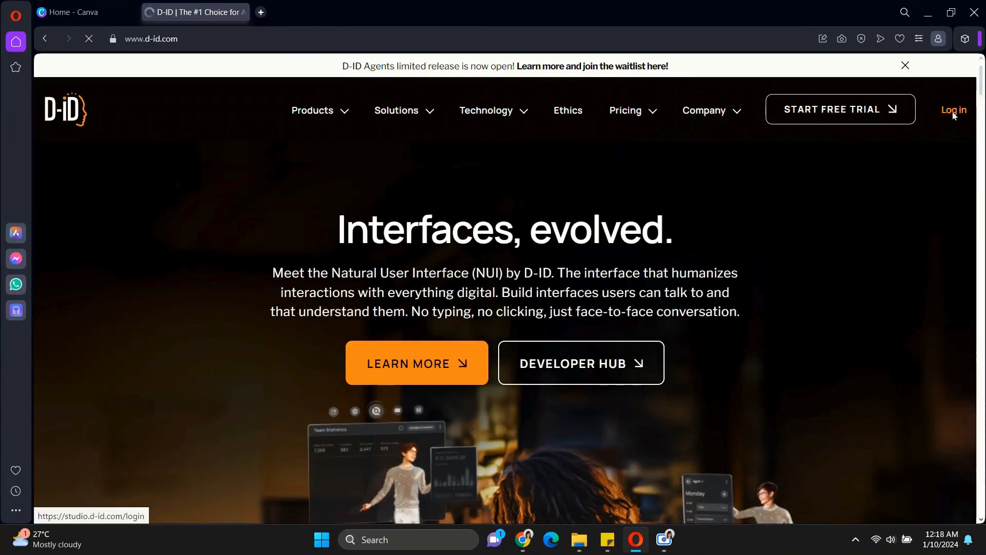
# Step: Log in to D-ID Studio, answering Personal use and Training or education as main use
pyautogui.click(952, 110)
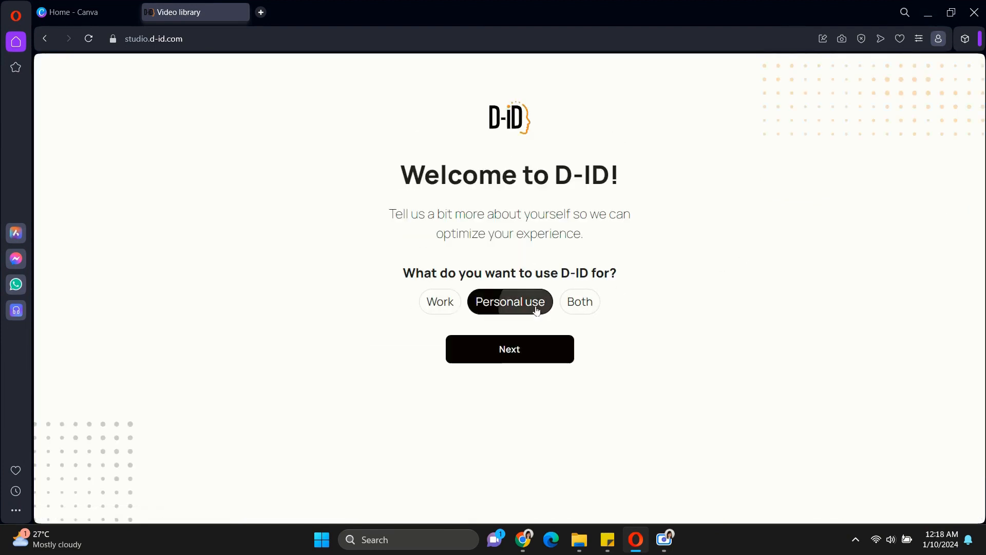
pyautogui.click(510, 350)
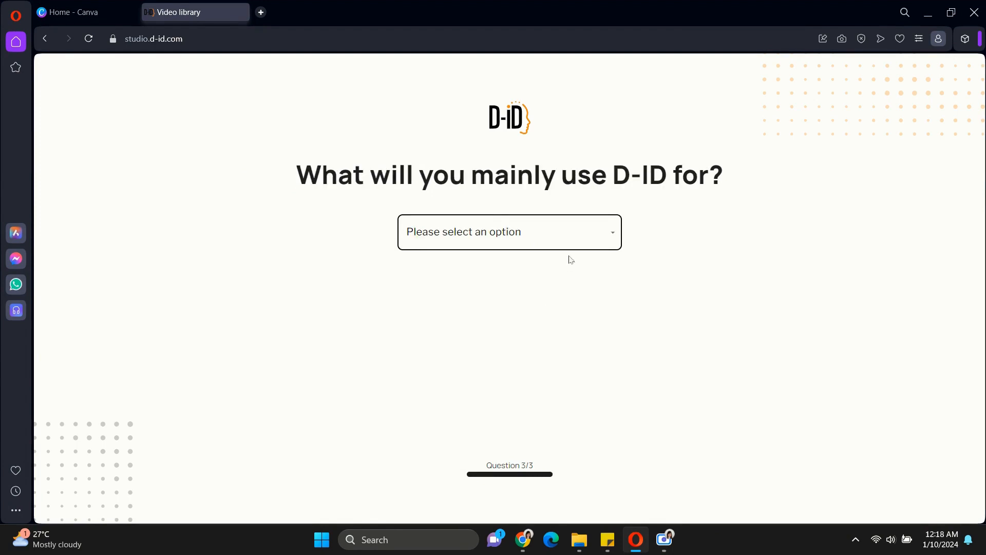
pyautogui.click(508, 232)
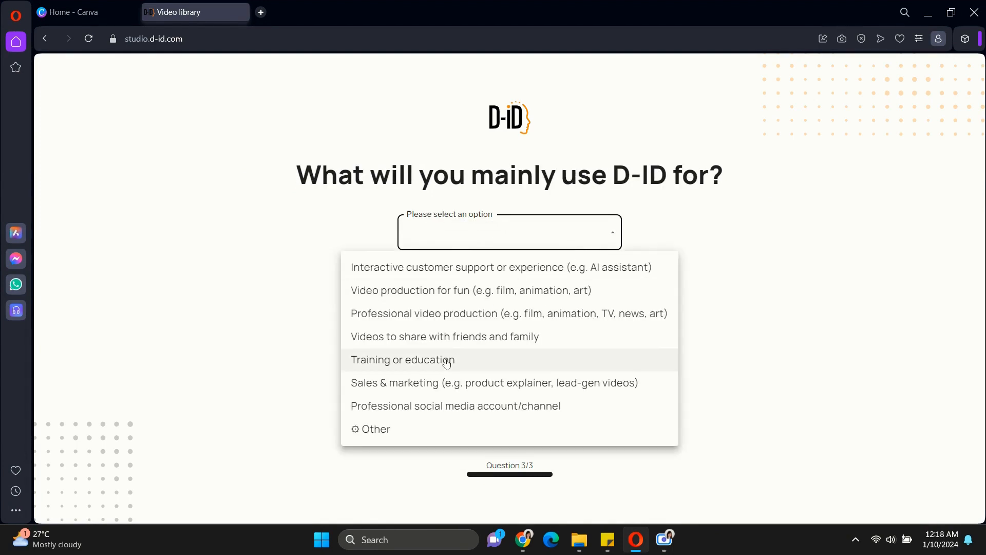
pyautogui.click(402, 359)
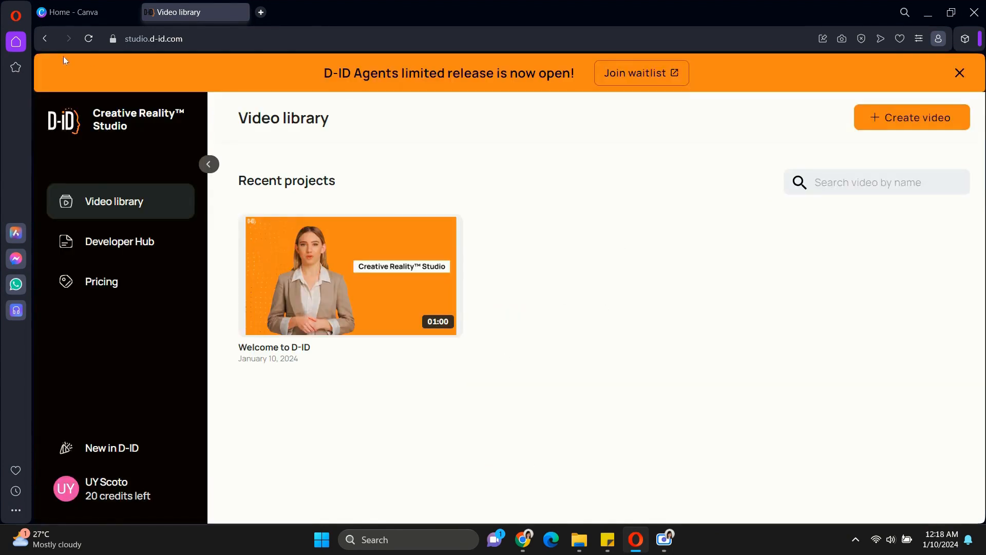
# Step: Create a new D-ID video with the downloaded hoodie portrait as presenter
pyautogui.click(910, 117)
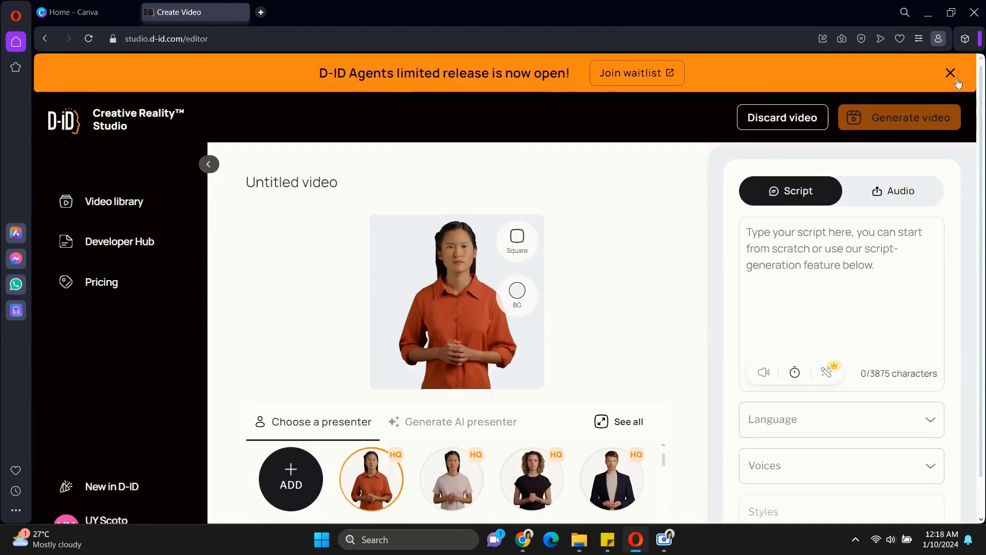
pyautogui.click(950, 73)
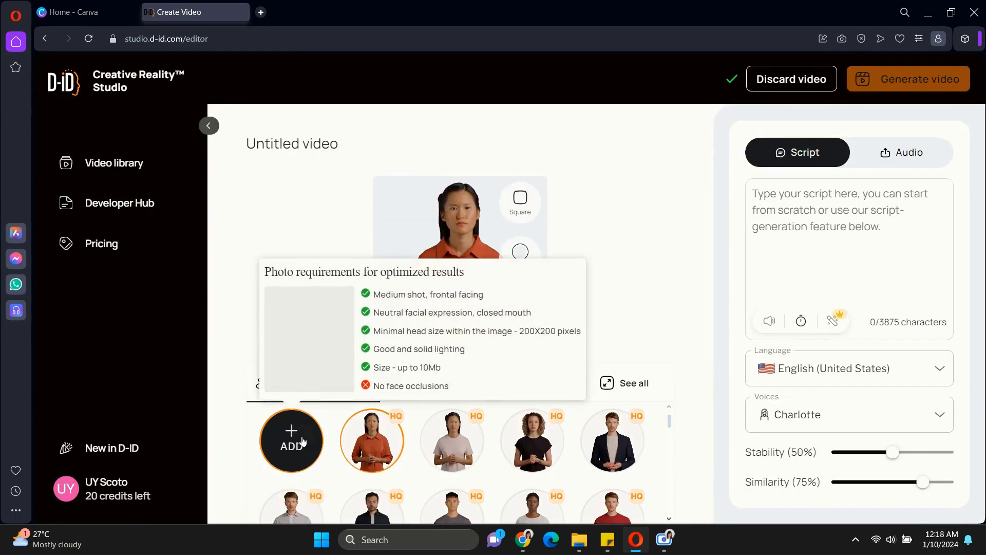
pyautogui.click(291, 439)
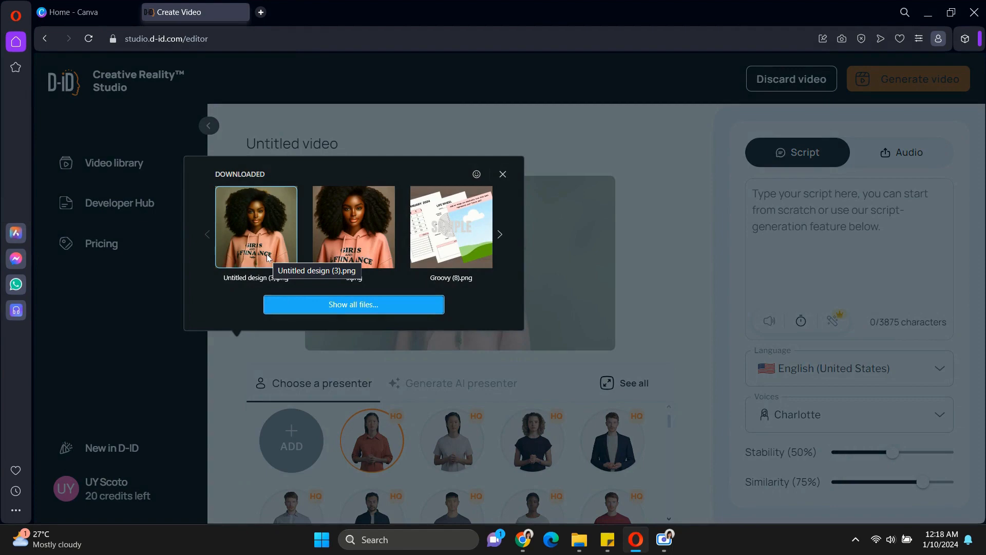
pyautogui.click(256, 226)
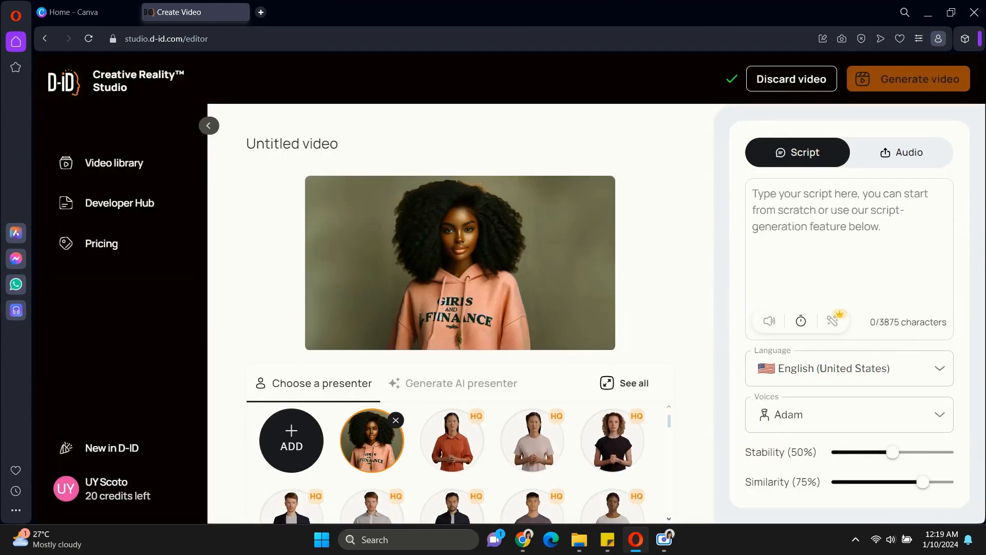
pyautogui.click(195, 12)
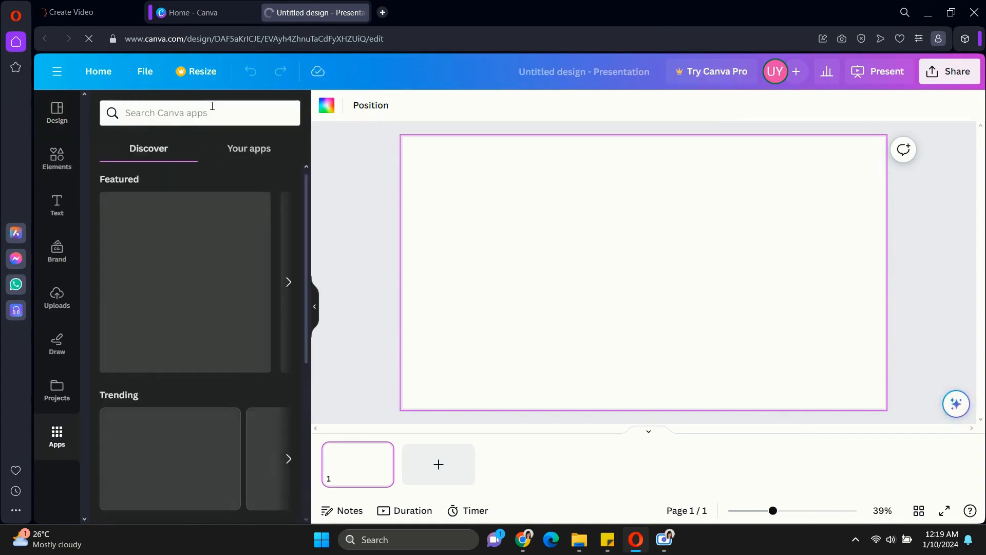
# Step: Search Canva apps for 'd-id' and open the D-ID AI Presenters app
pyautogui.write('d-id')
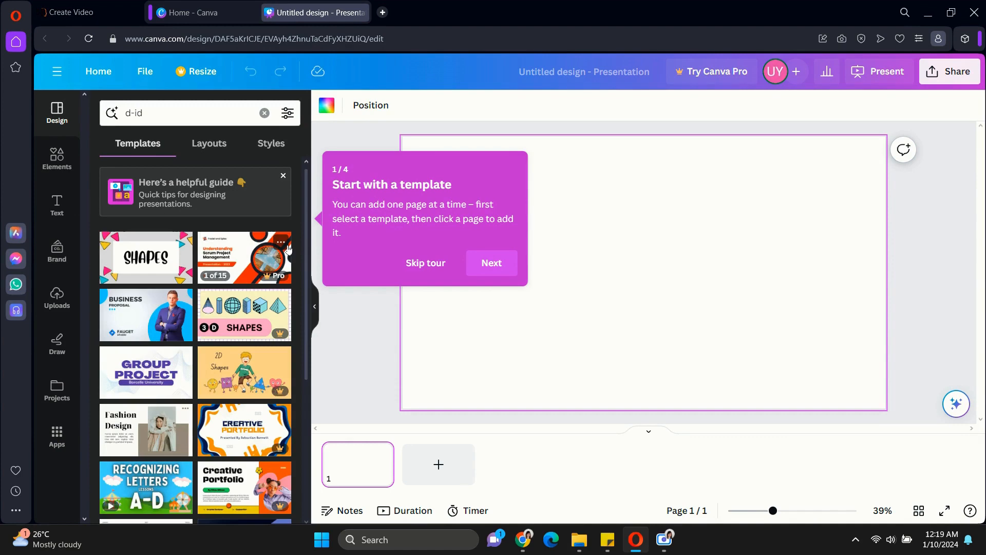
pyautogui.click(57, 434)
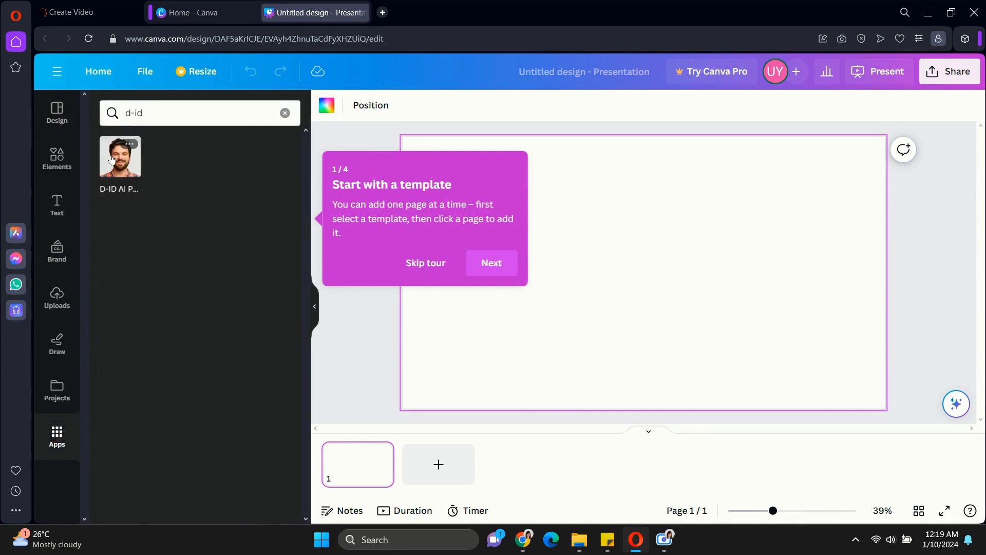
pyautogui.click(119, 157)
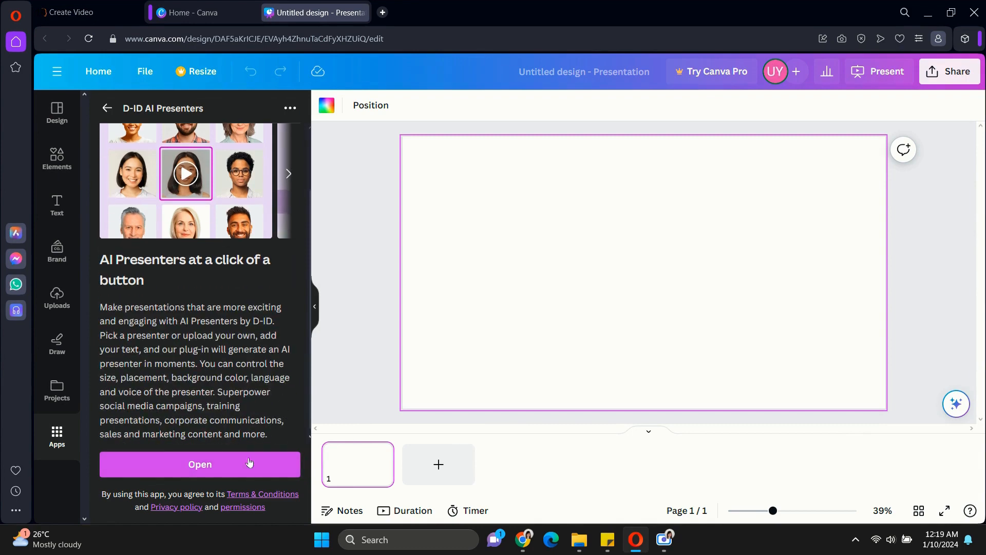
pyautogui.click(199, 463)
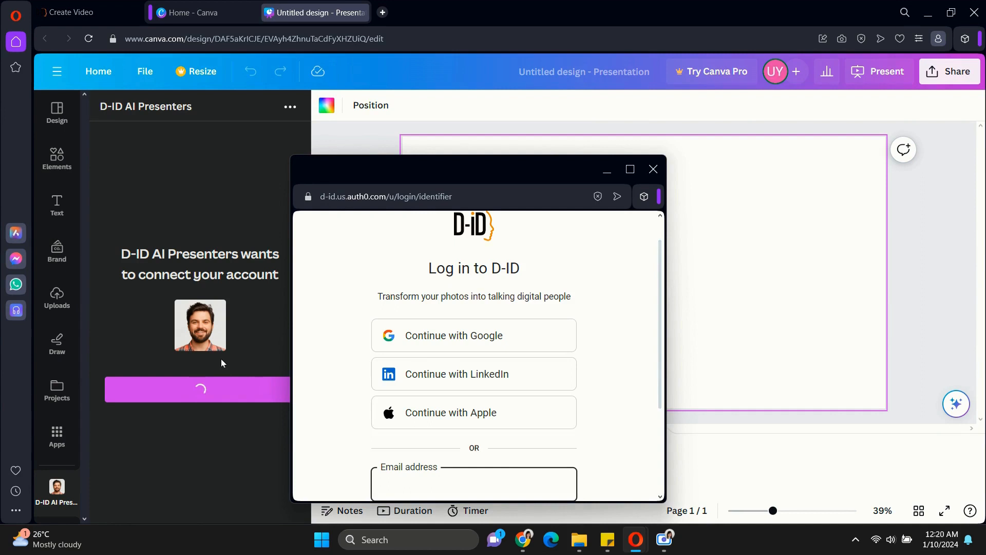
# Step: Sign in to the D-ID account from Canva and dismiss the success notice
pyautogui.click(473, 335)
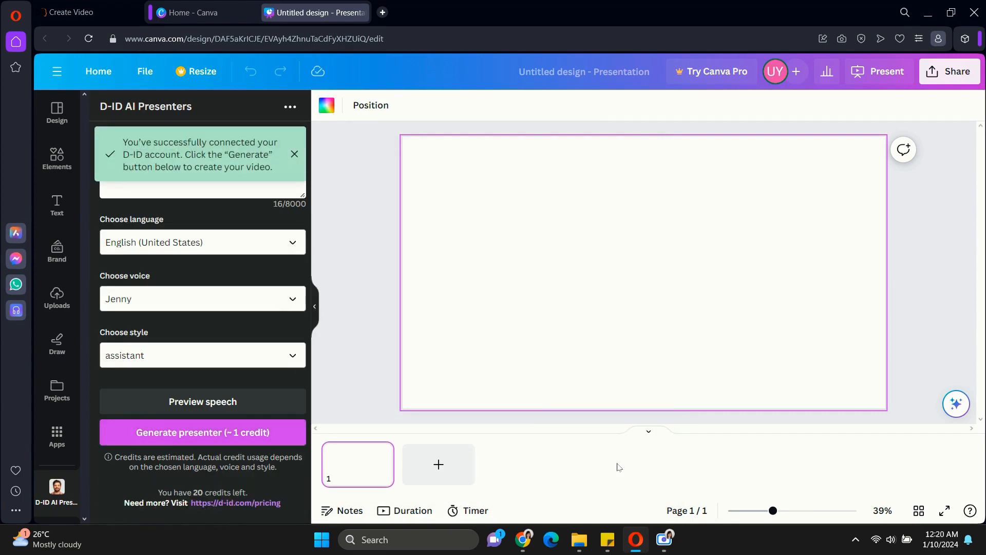
pyautogui.click(294, 154)
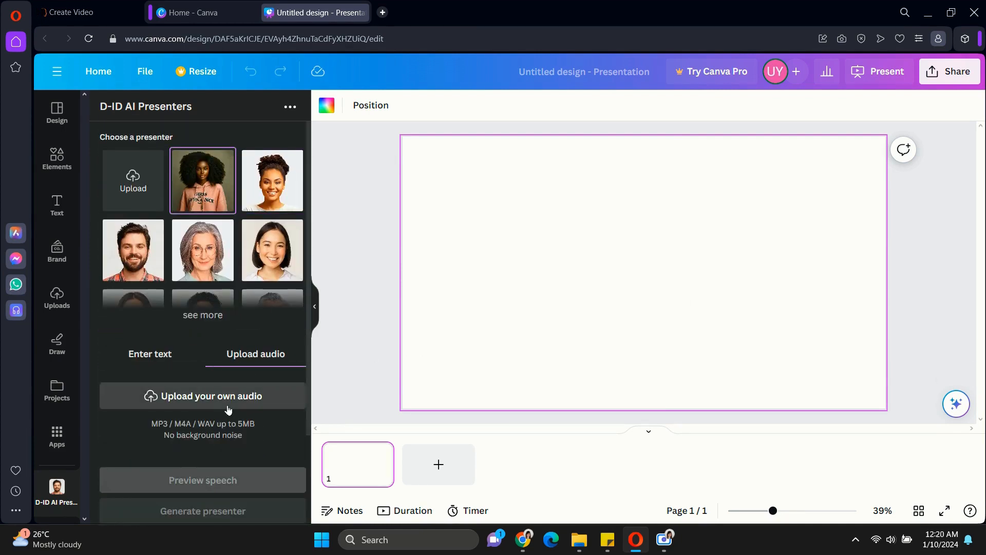
# Step: Generate a presenter saying 'Have a great day from the Girls and Finance team' in Amber voice
pyautogui.click(150, 354)
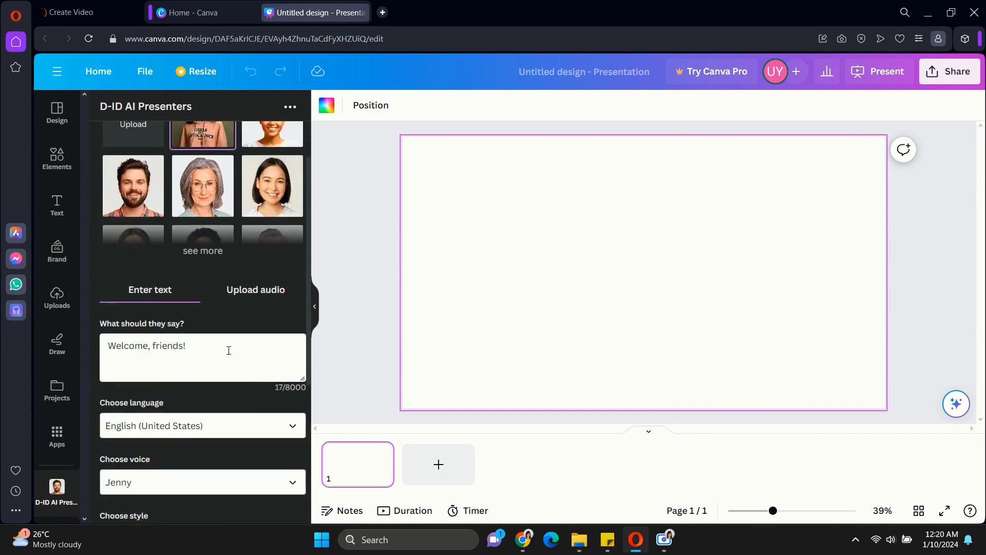
pyautogui.write('Have a gre')
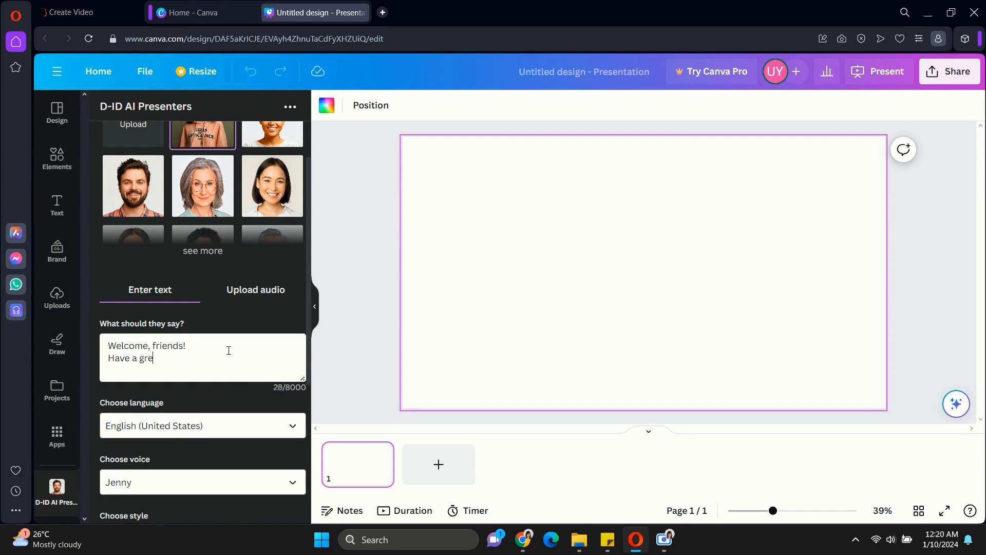
pyautogui.write('at day from the Girls a')
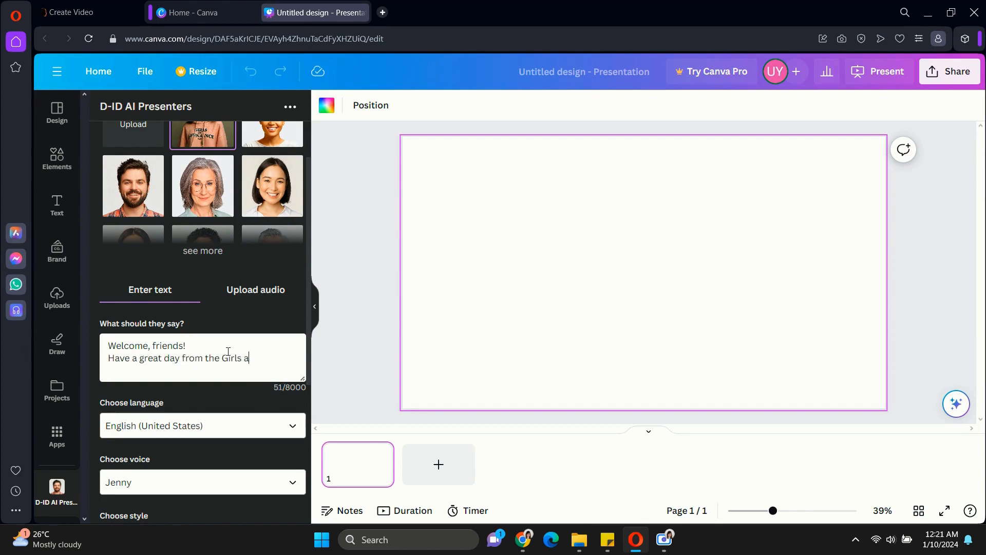
pyautogui.write('nd Financ')
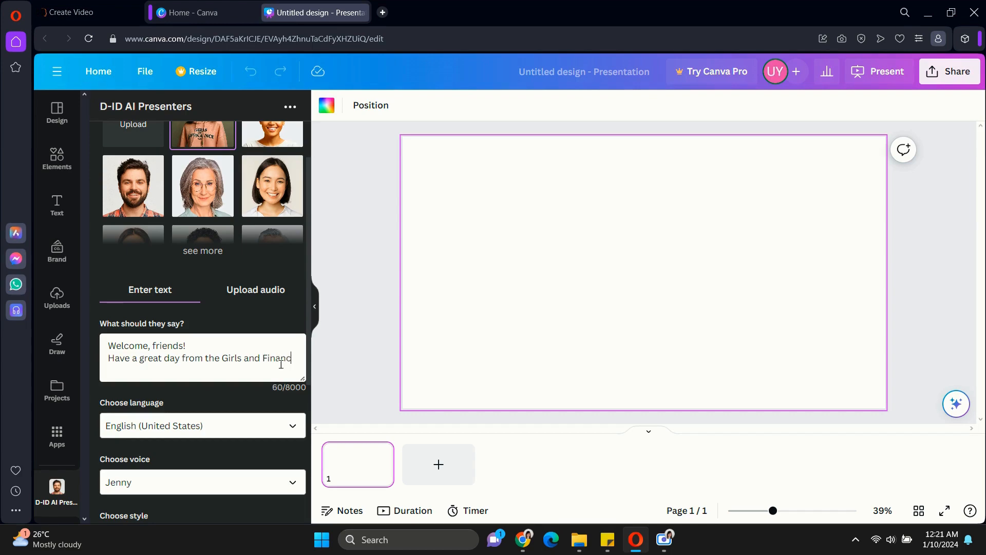
pyautogui.write('team')
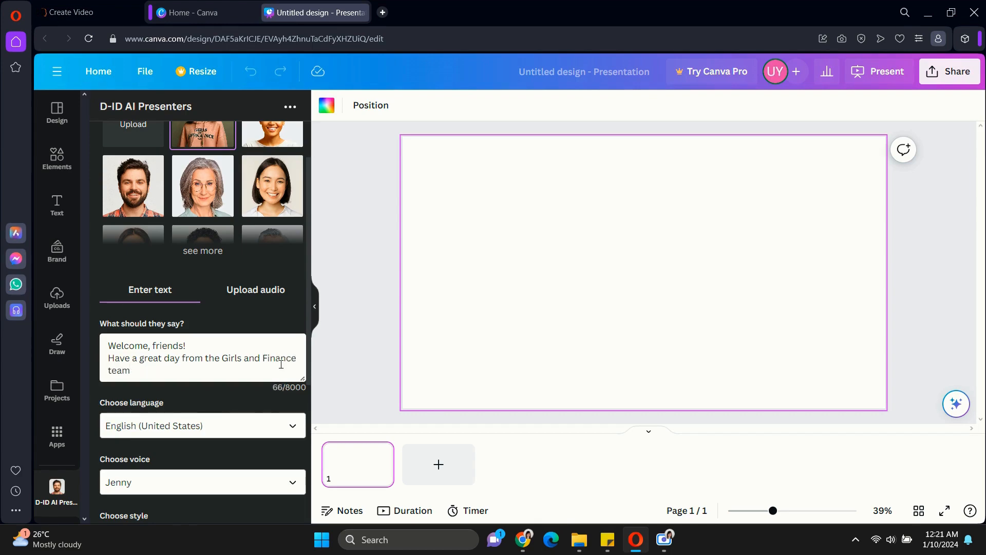
pyautogui.click(201, 482)
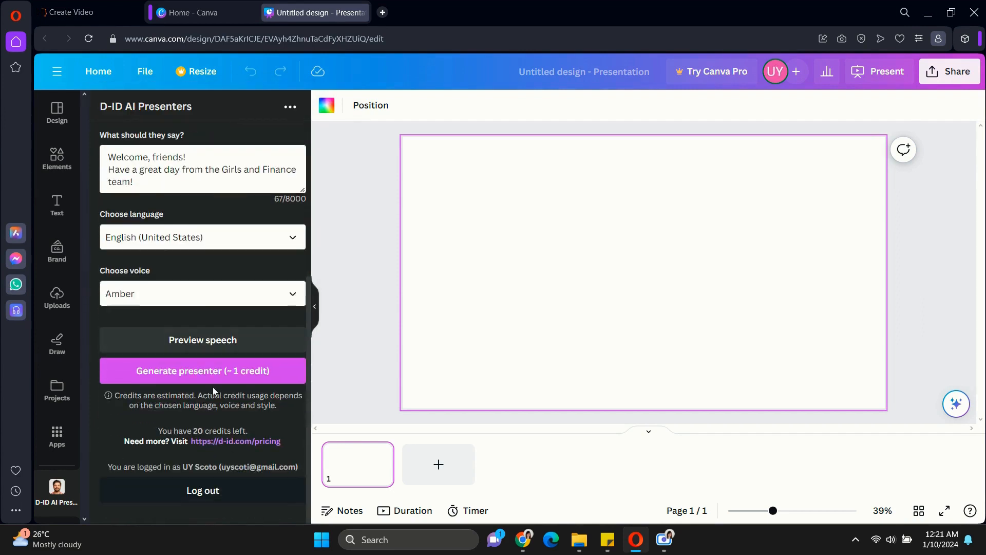
pyautogui.click(201, 370)
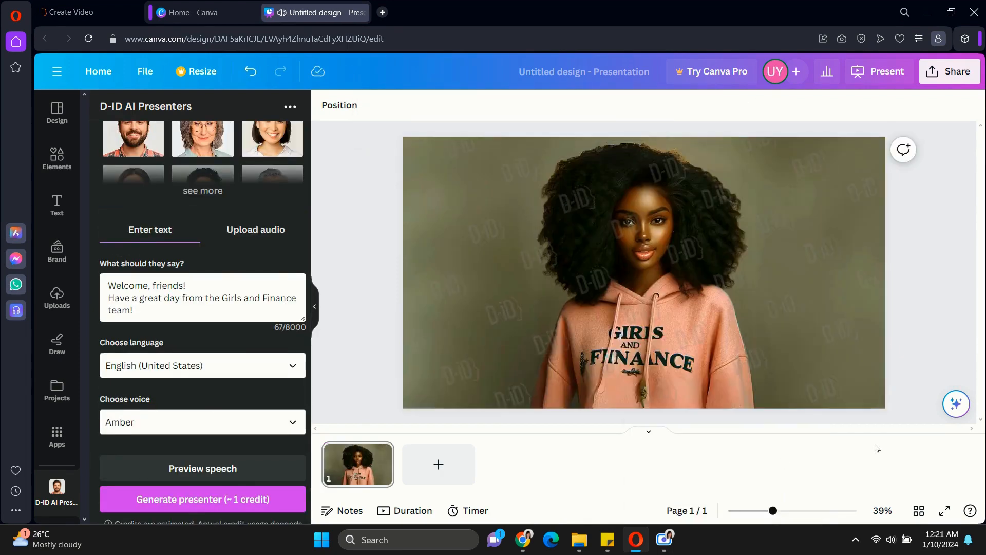
# Step: Preview the presenter video, then download the design as an MP4 Video
pyautogui.click(643, 271)
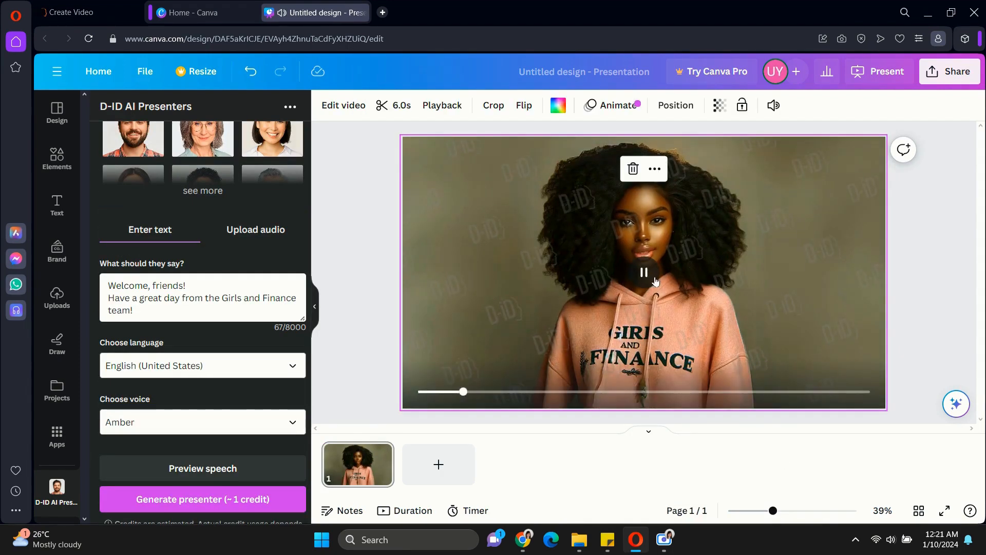
pyautogui.click(643, 272)
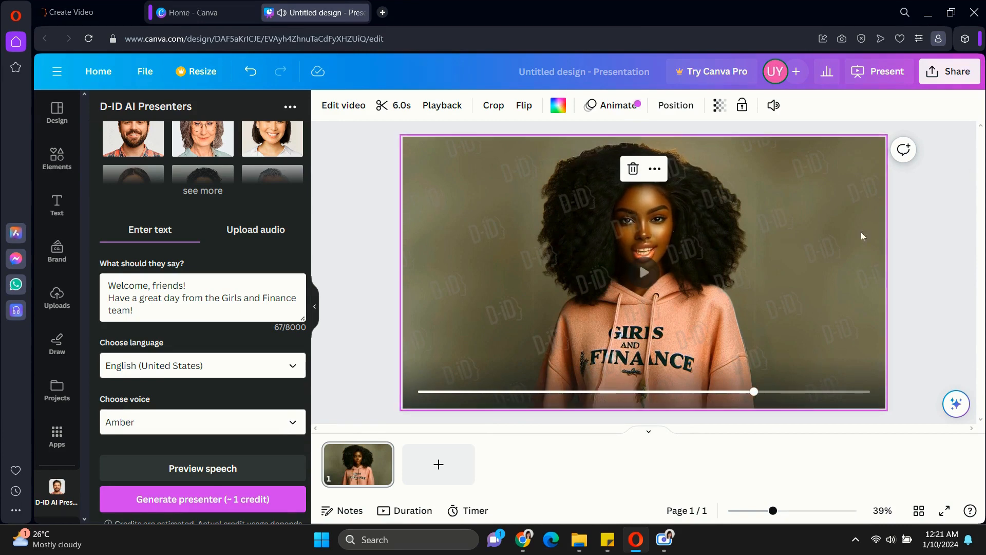
pyautogui.click(949, 70)
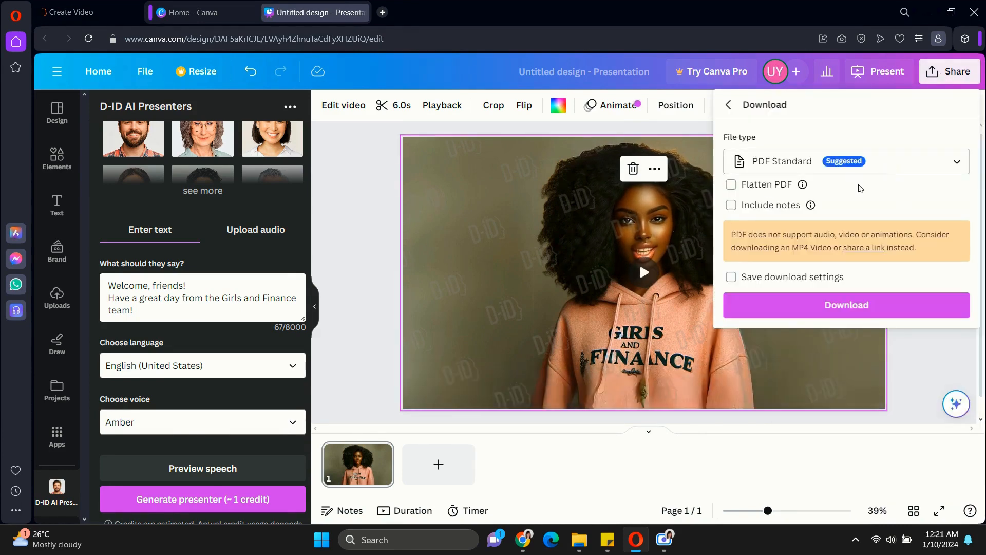
pyautogui.click(846, 161)
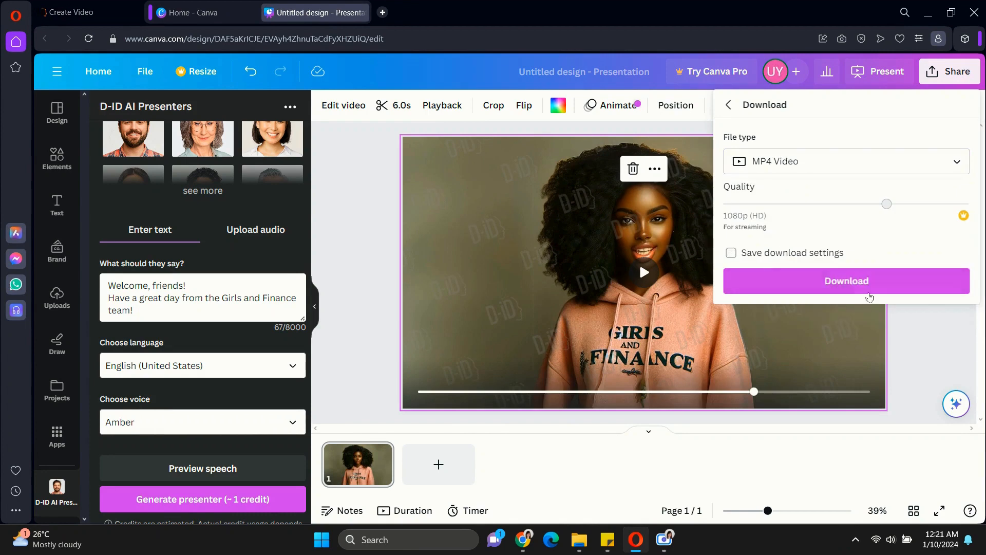
pyautogui.click(846, 281)
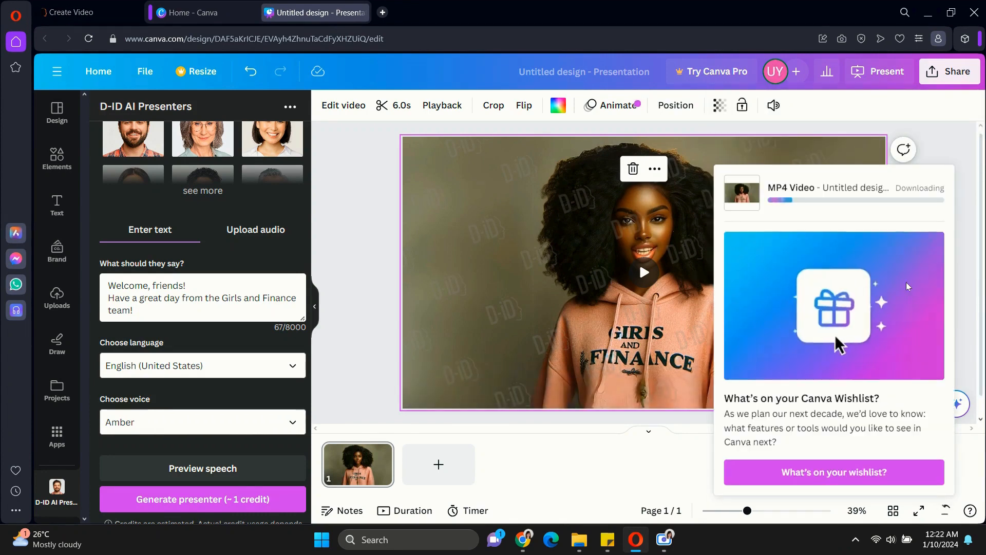